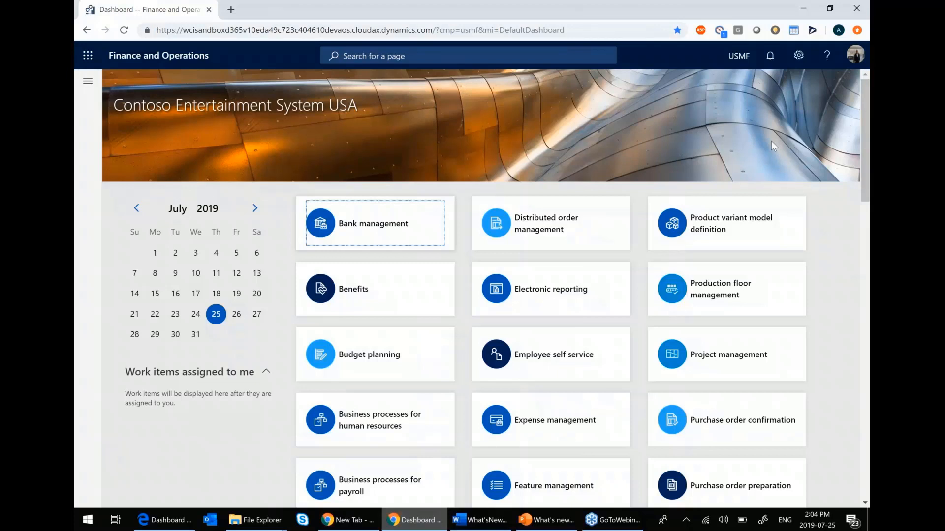
mouse_move(587, 126)
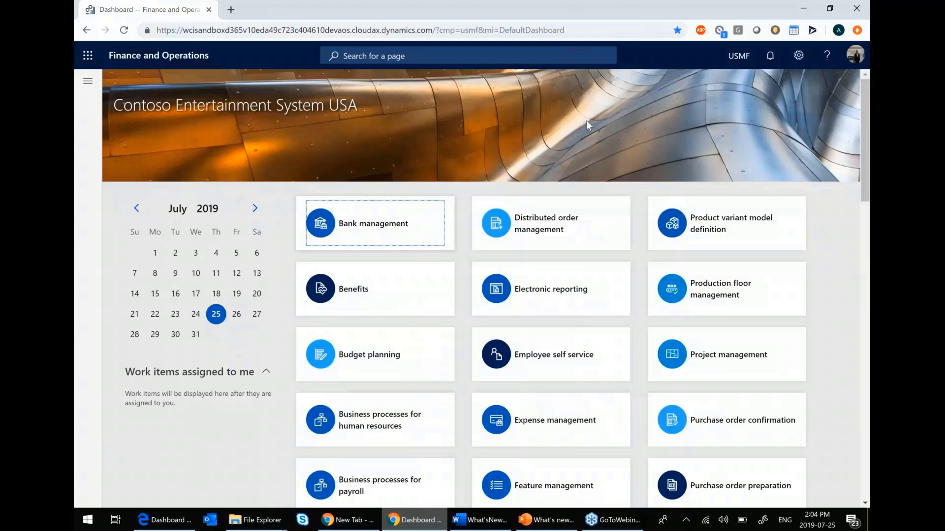
mouse_move(118, 77)
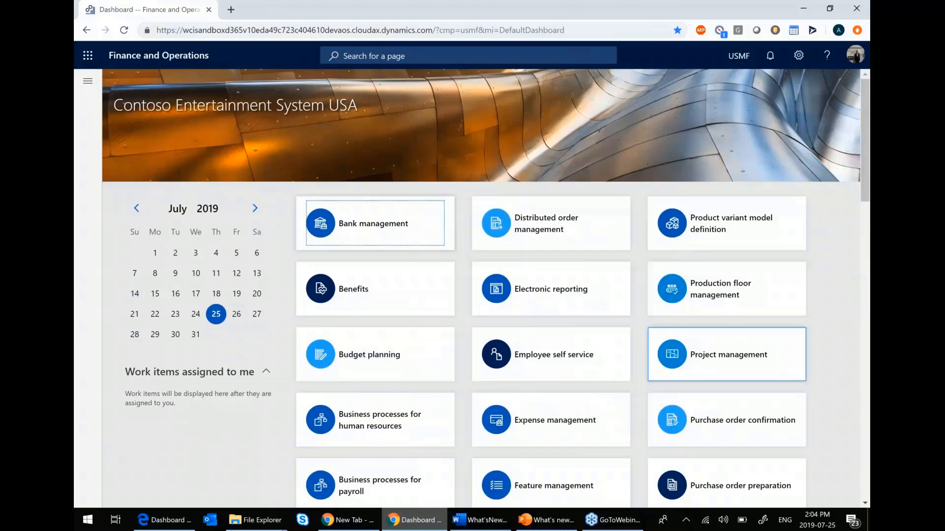
mouse_move(734, 354)
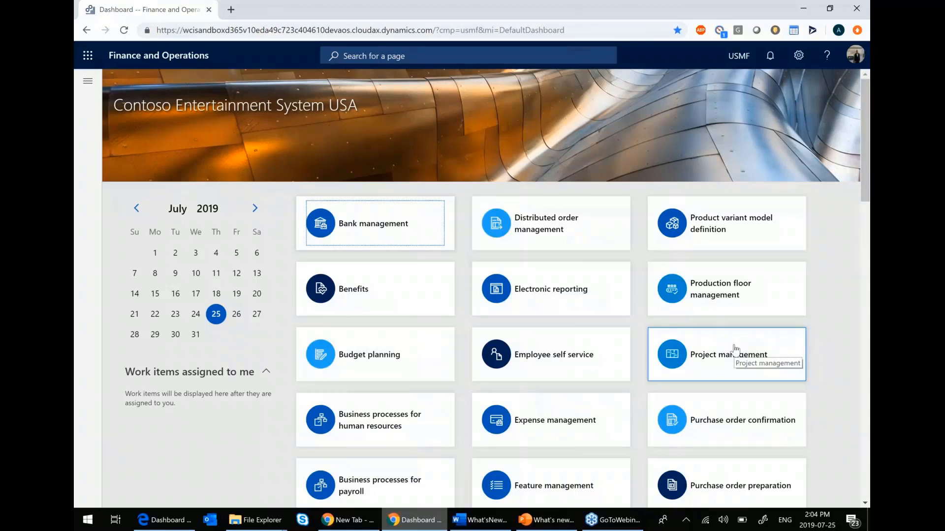
Scroll the transaction reports list and open the Fixed asset roll forward report for February 2017
scroll("down", 3)
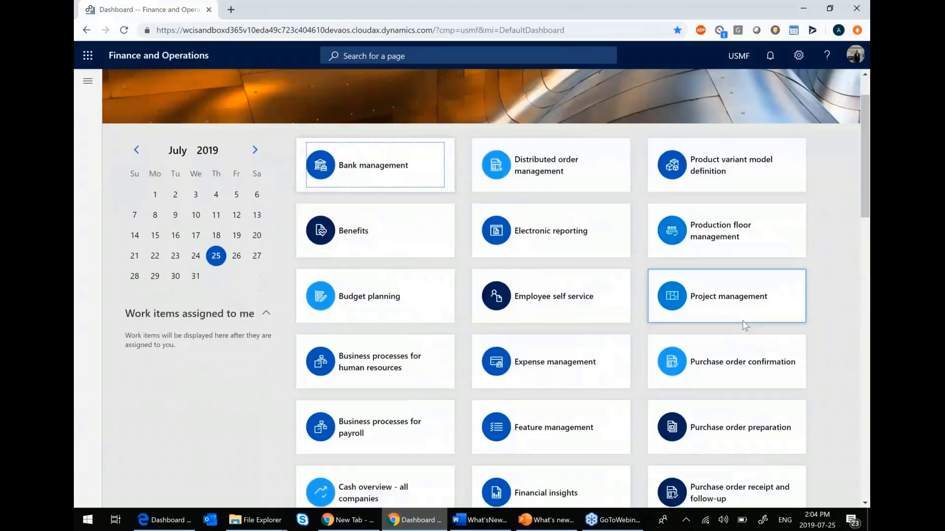
scroll("down", 3)
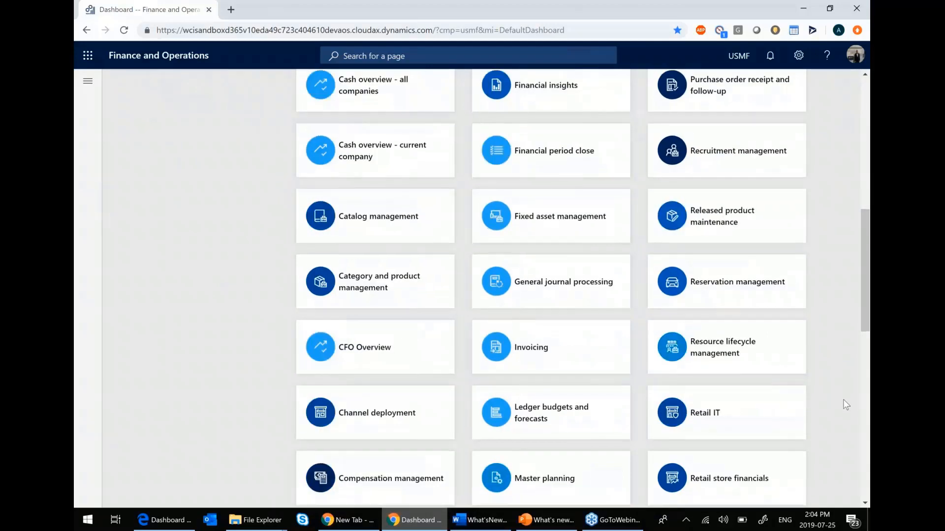
scroll("down", 3)
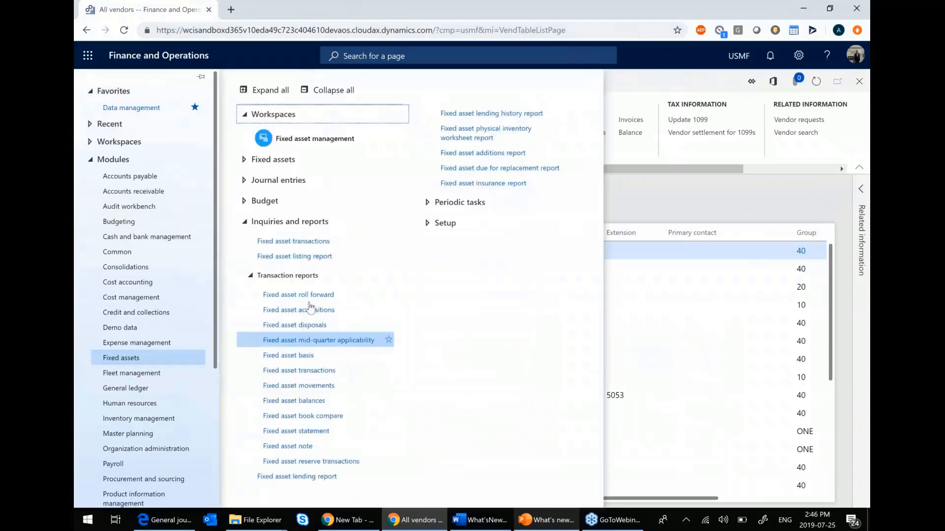
left_click(298, 295)
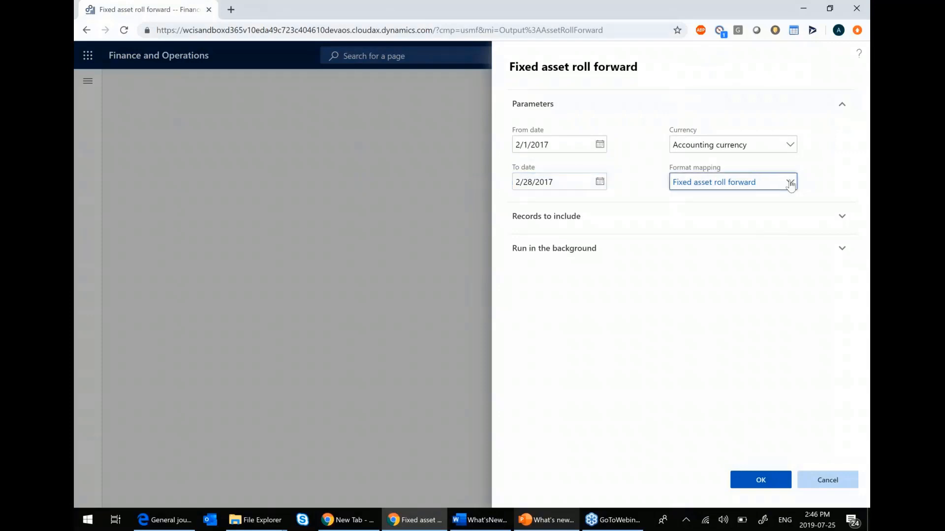
Keep 'Fixed asset roll forward' as the format mapping and show the modules list in a second tab
left_click(790, 182)
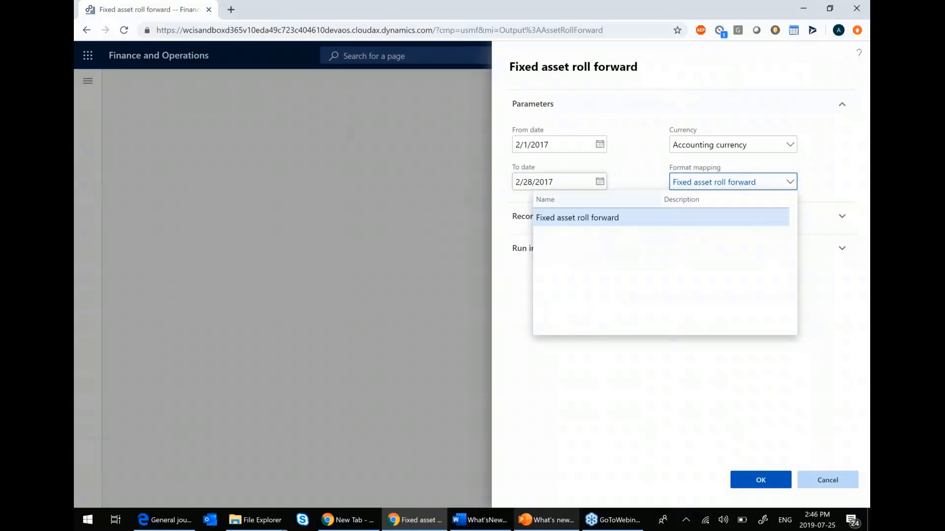
left_click(577, 218)
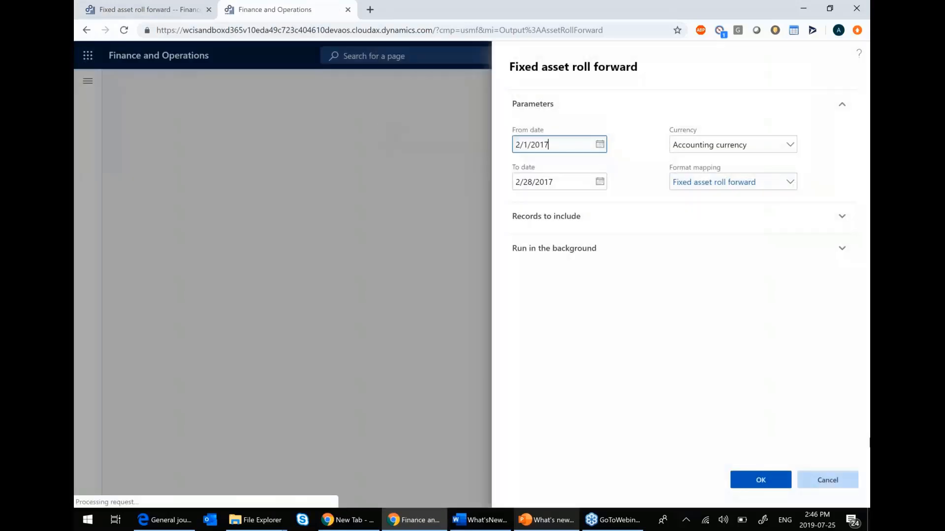
left_click(760, 480)
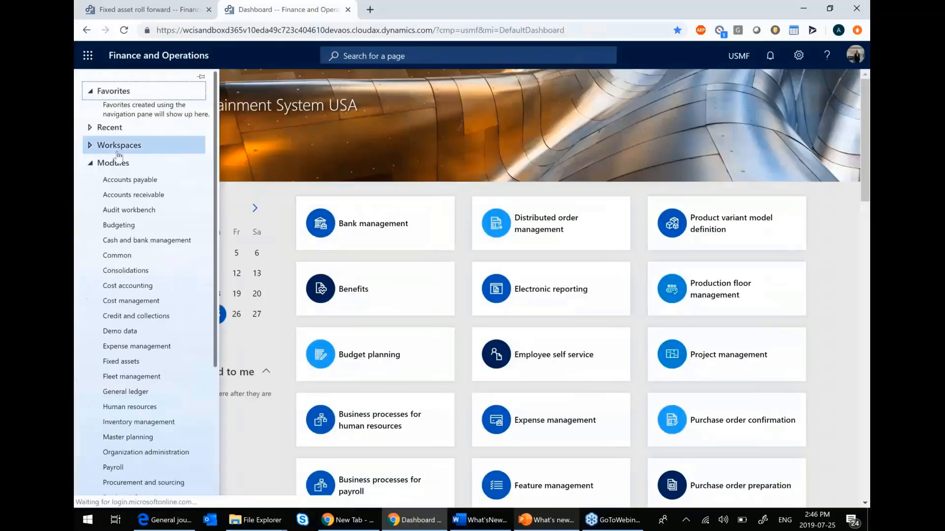
In the second tab, open the LCS repository from the Microsoft provider's Repositories list
scroll("down", 3)
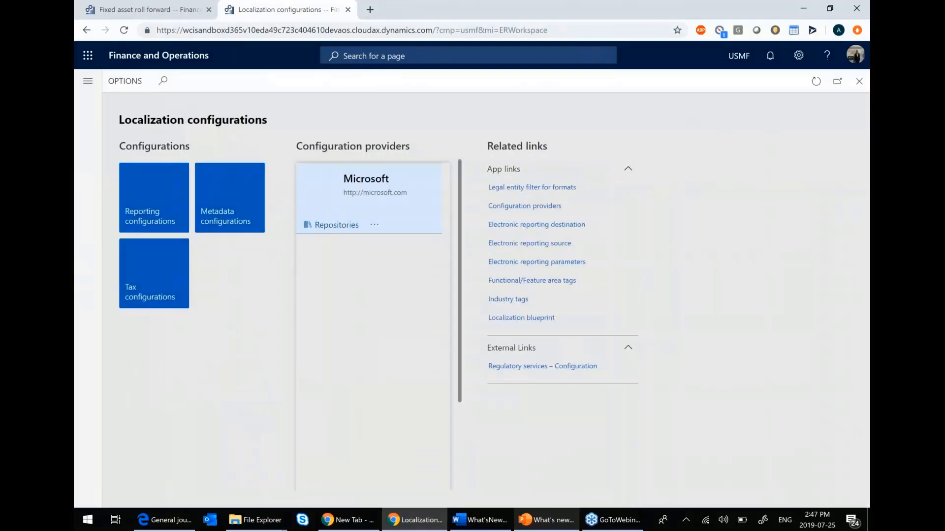
left_click(336, 224)
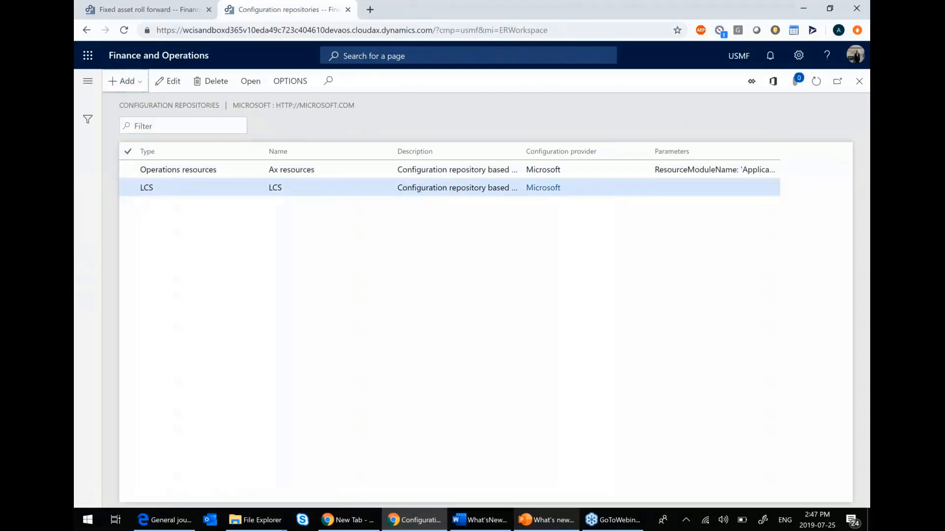
left_click(122, 81)
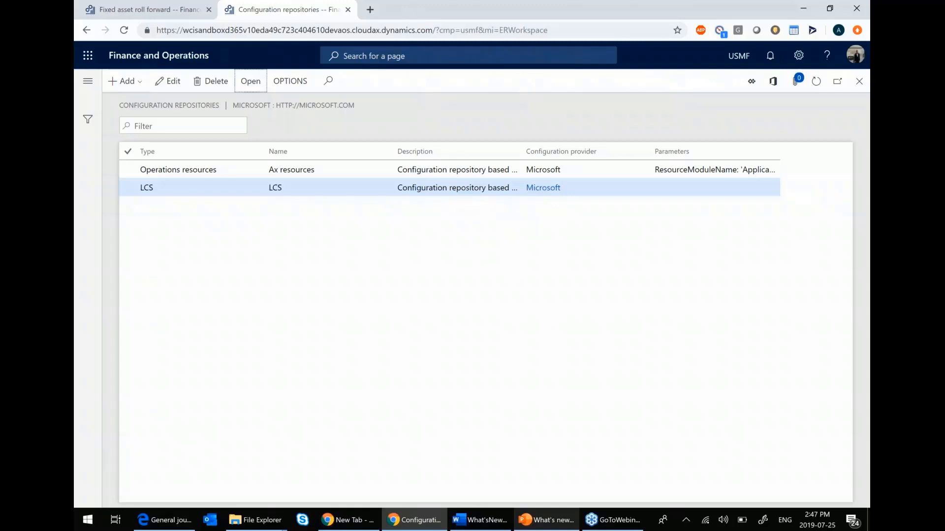
left_click(250, 81)
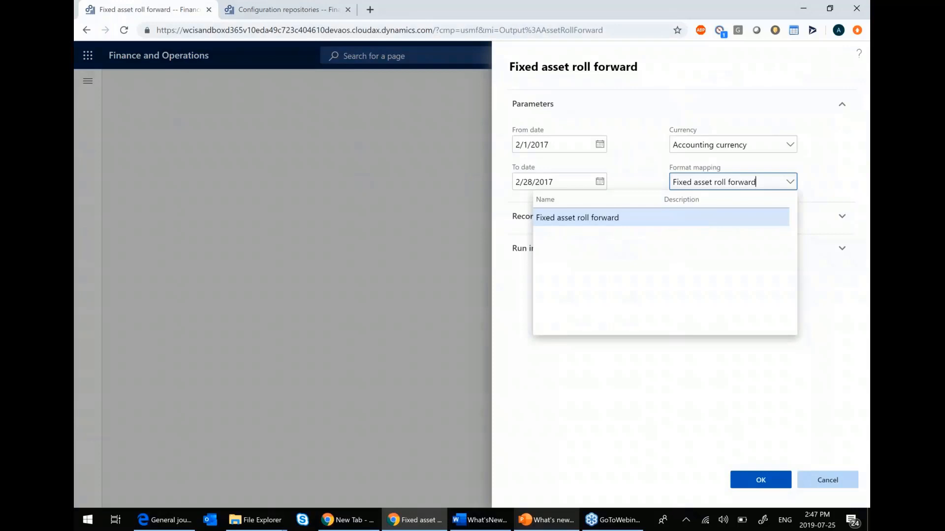
Confirm the Fixed asset roll forward mapping, leave the record filters empty, and run the February 2017 report
left_click(577, 218)
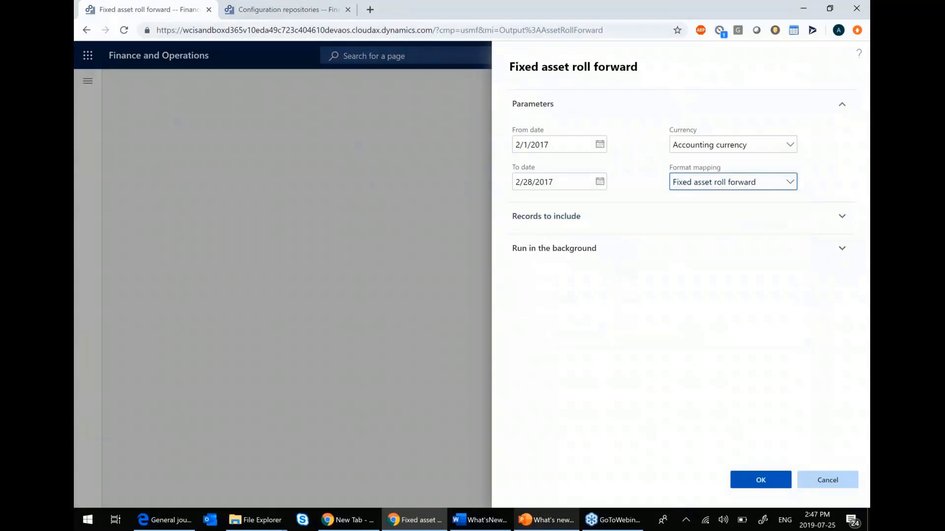
left_click(546, 215)
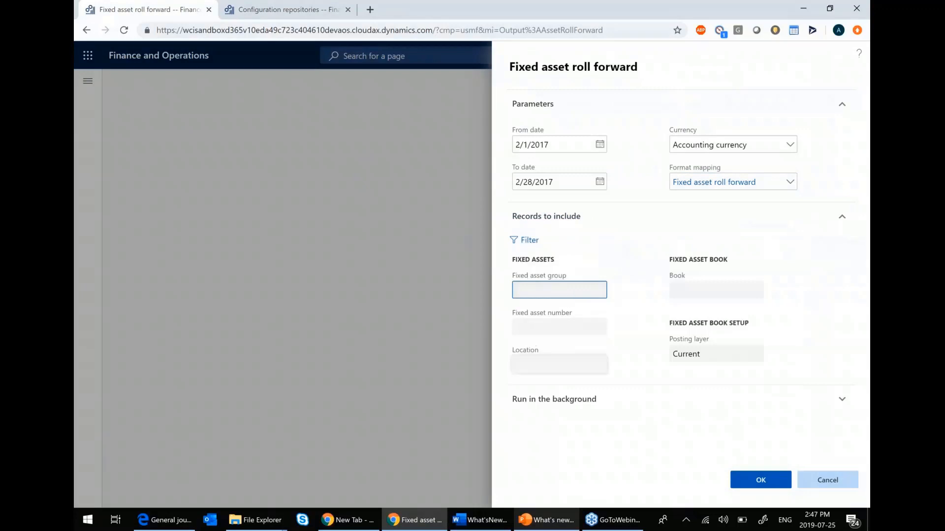
left_click(558, 364)
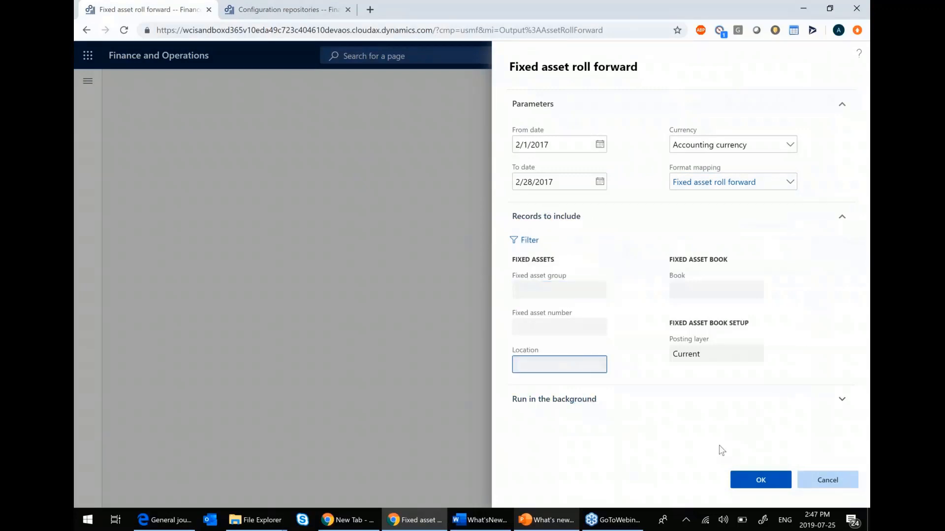
mouse_move(747, 450)
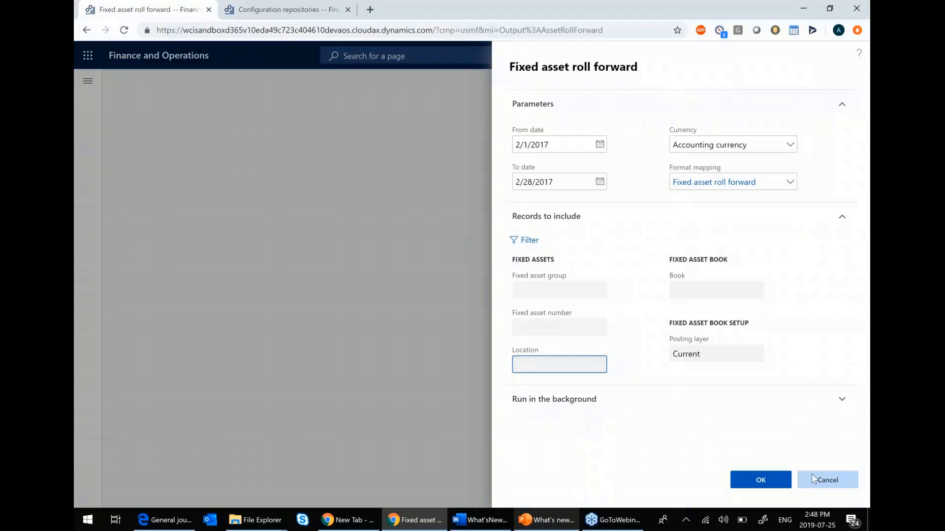
left_click(759, 480)
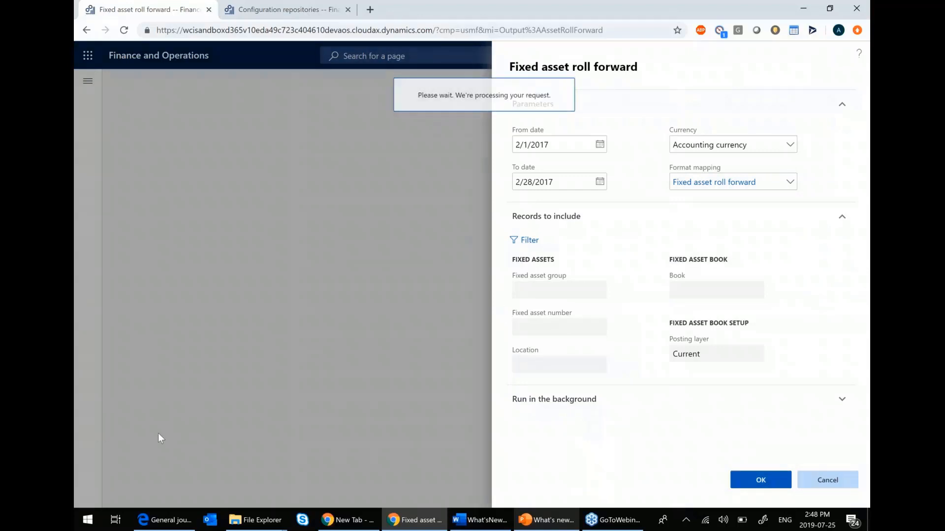
mouse_move(266, 441)
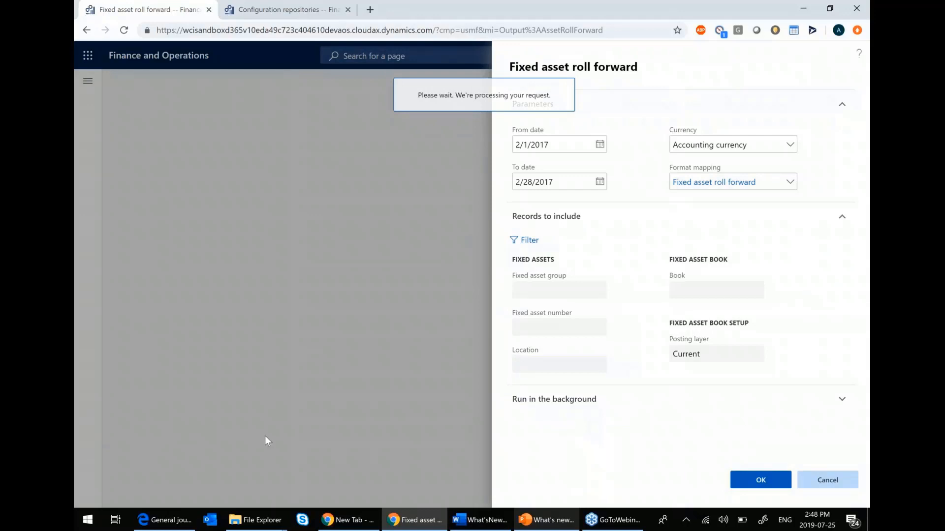
left_click(760, 480)
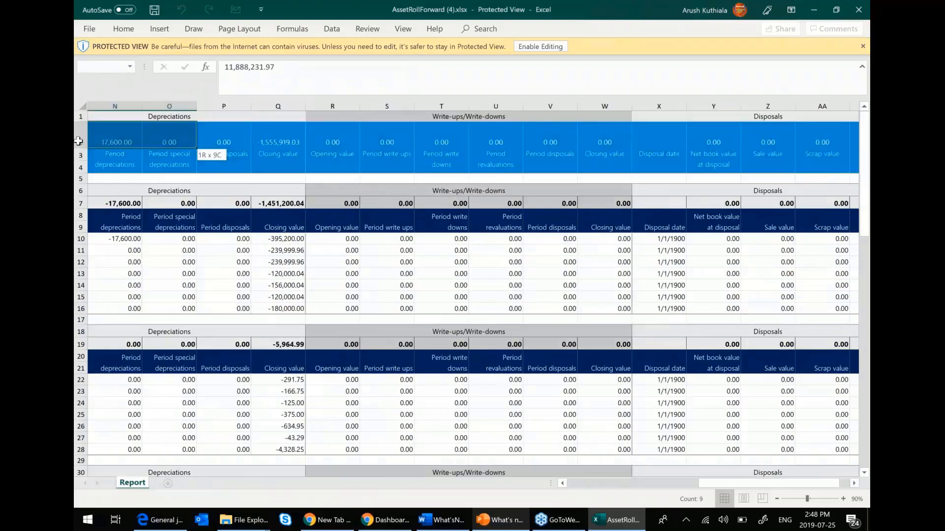
In AssetRollForward.xlsx, select the BUILDINGS group's rows, including BUIL-000002 through BUIL-000005
scroll("left", 3)
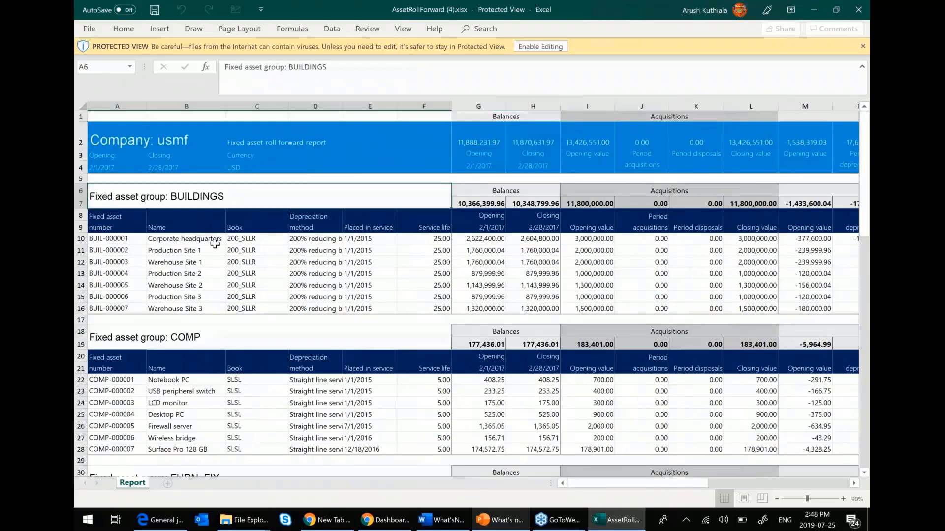
left_click_drag(90, 215, 559, 313)
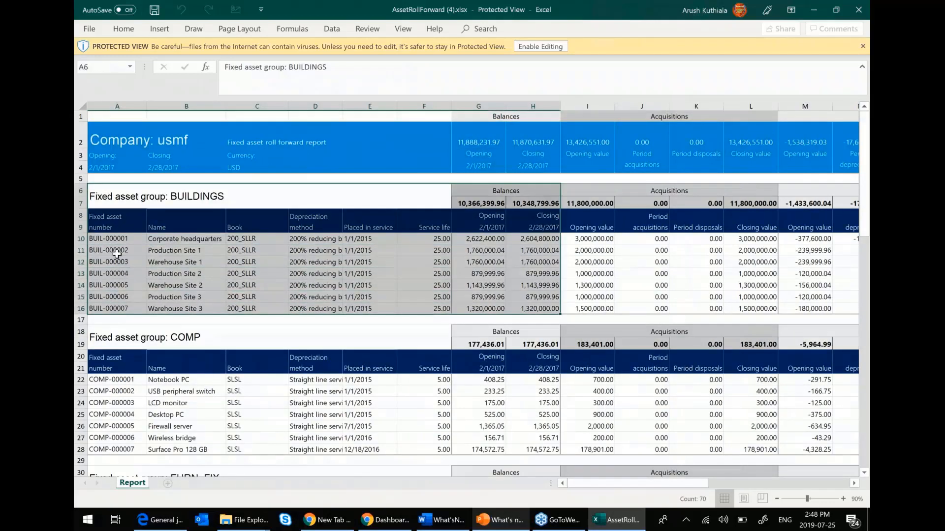
left_click_drag(108, 250, 109, 273)
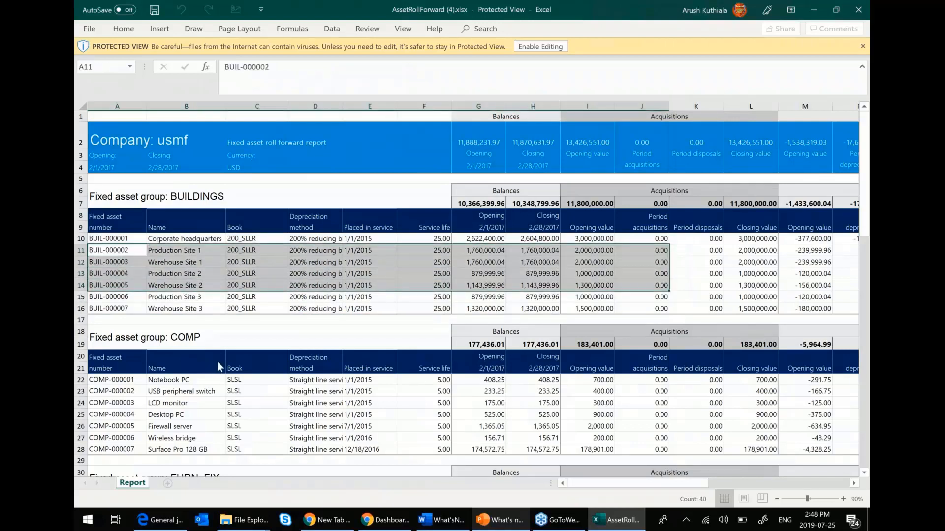
mouse_move(273, 308)
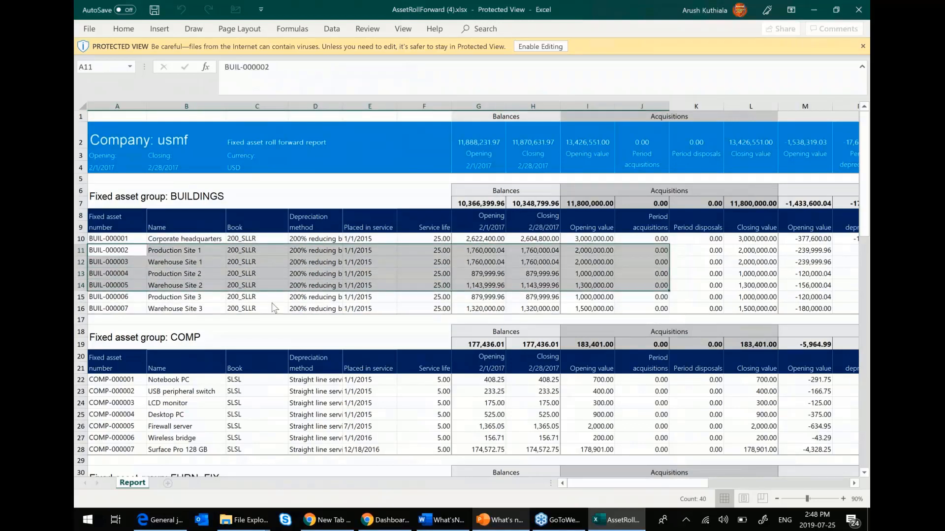
mouse_move(236, 312)
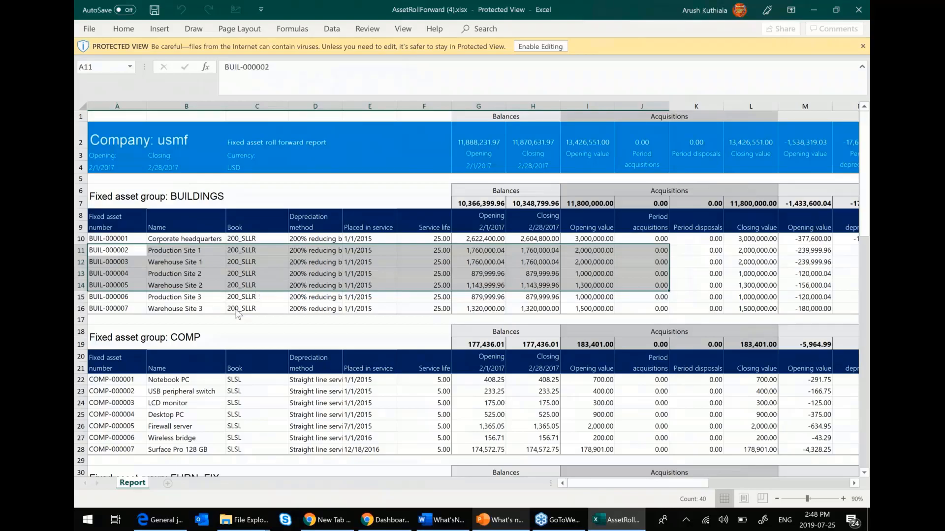